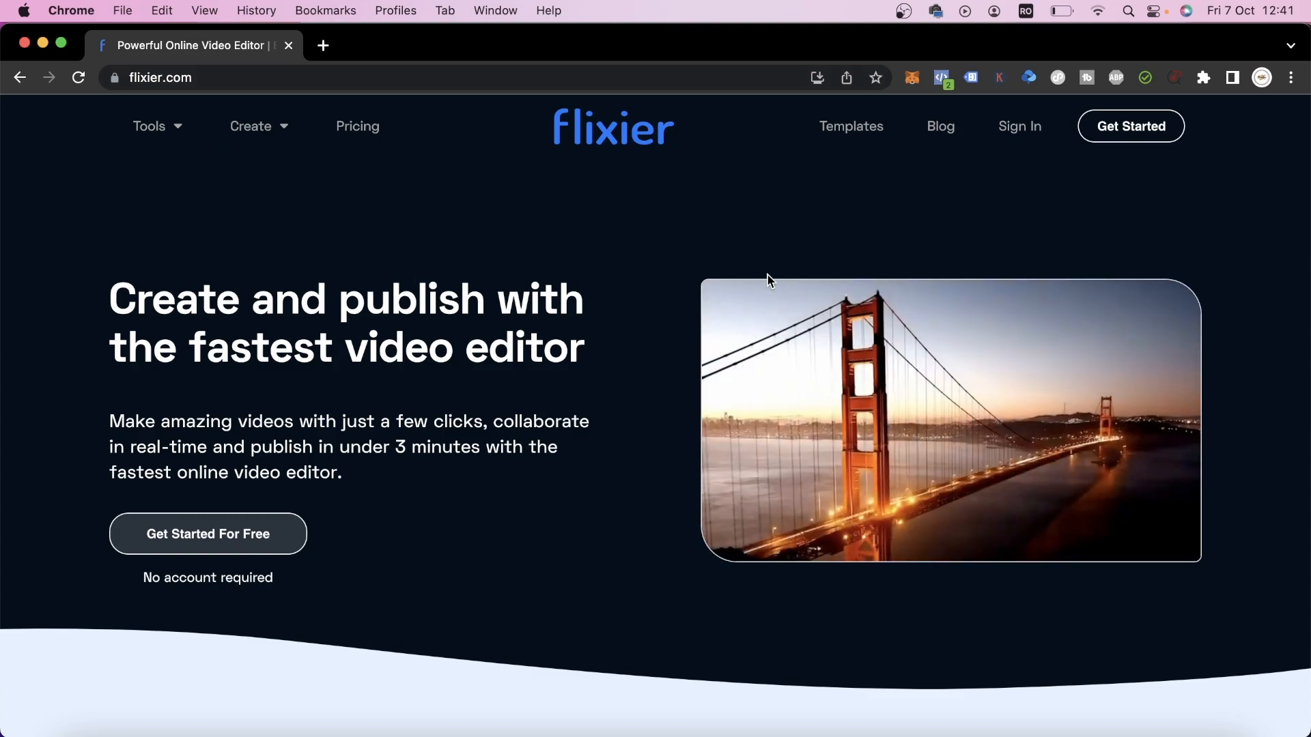
Step: Enter the Flixier online video editor from the homepage via Get Started
{"action": "left_click", "coordinate": [1130, 126]}
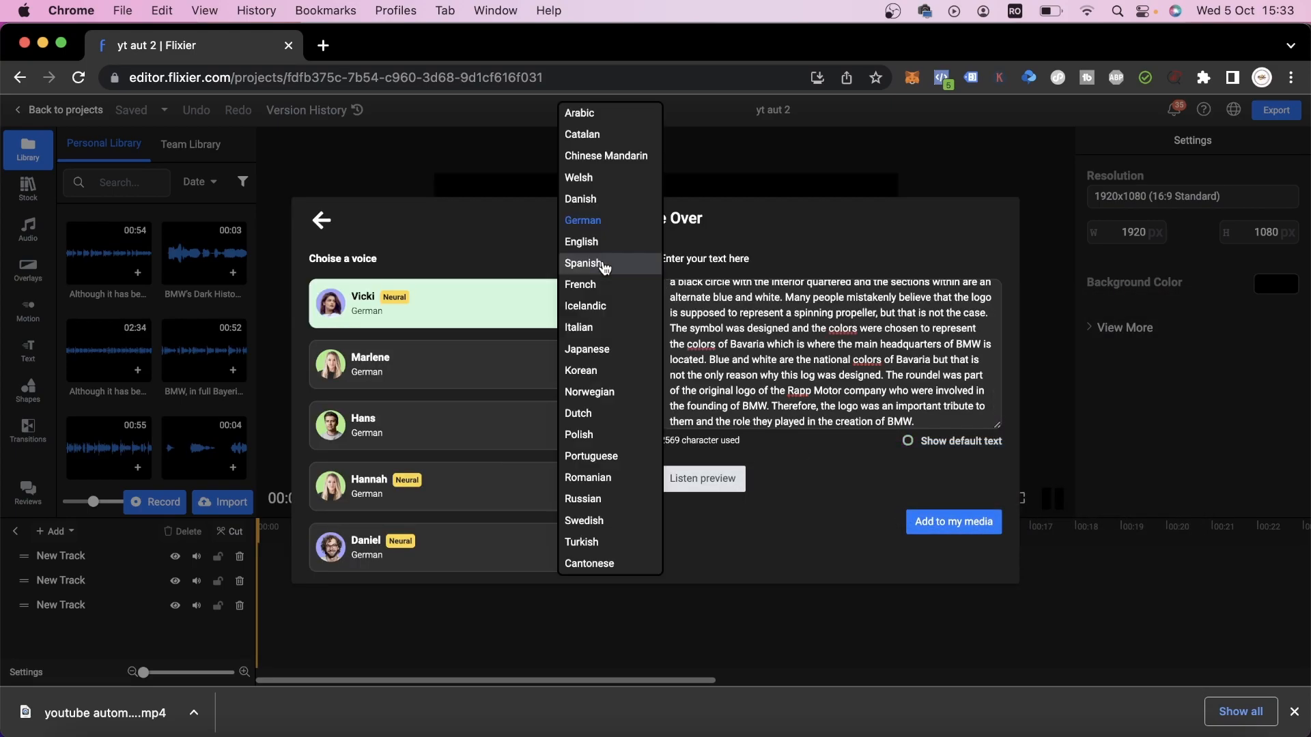
Step: Generate the BMW voiceover with British English voice Arthur and add it to My media
{"action": "left_click", "coordinate": [581, 241]}
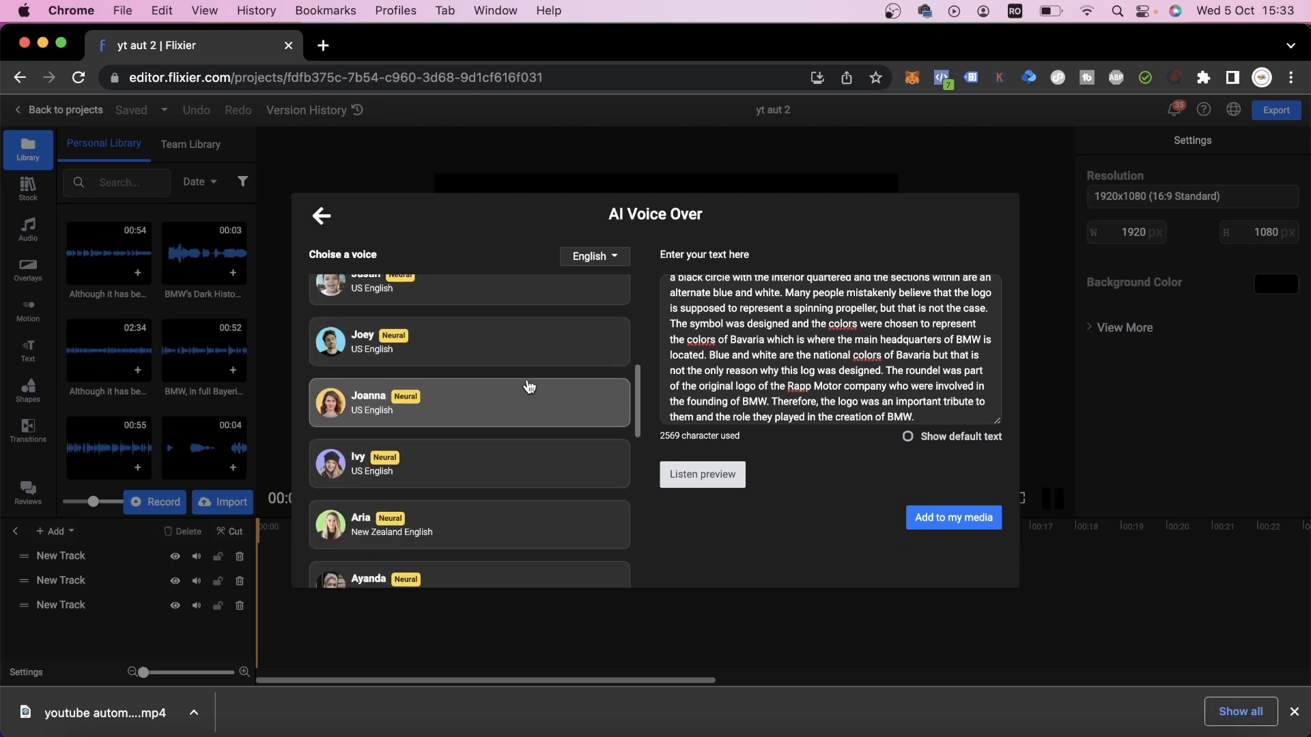
{"action": "scroll", "scroll_direction": "down", "scroll_amount": 3}
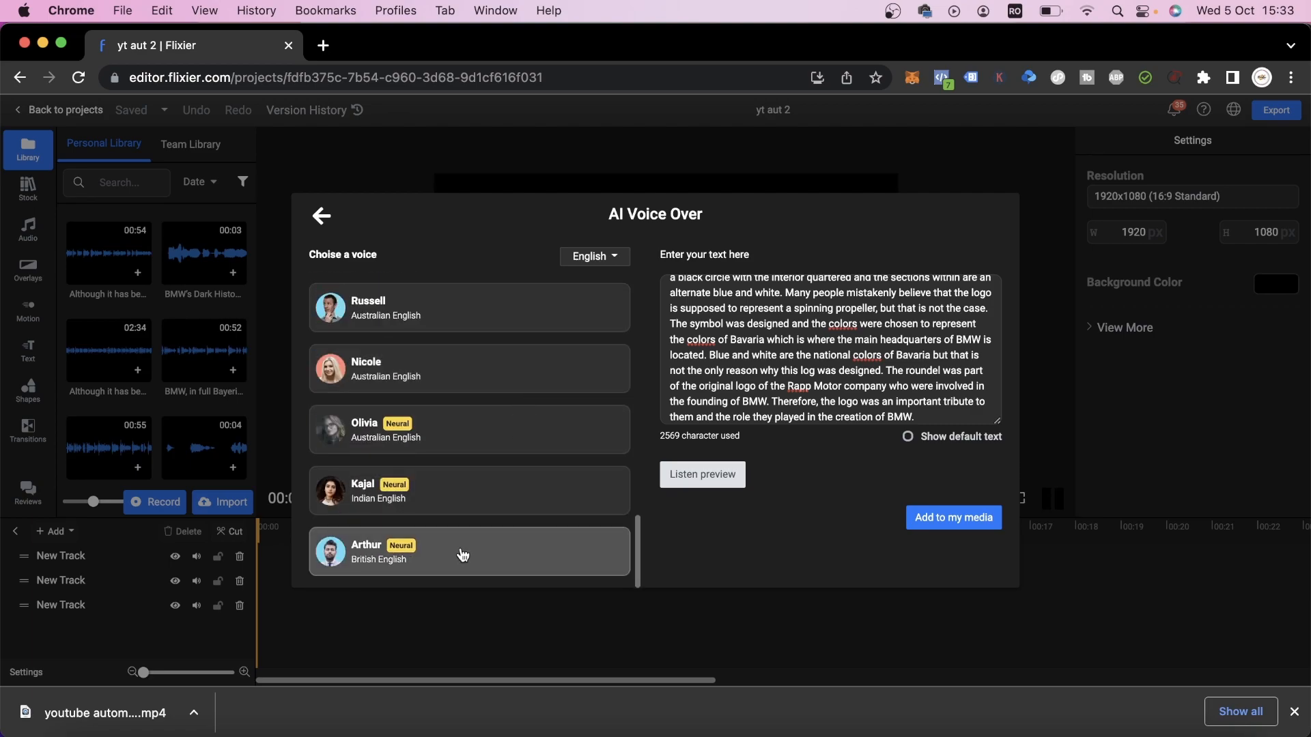
{"action": "left_click", "coordinate": [468, 550]}
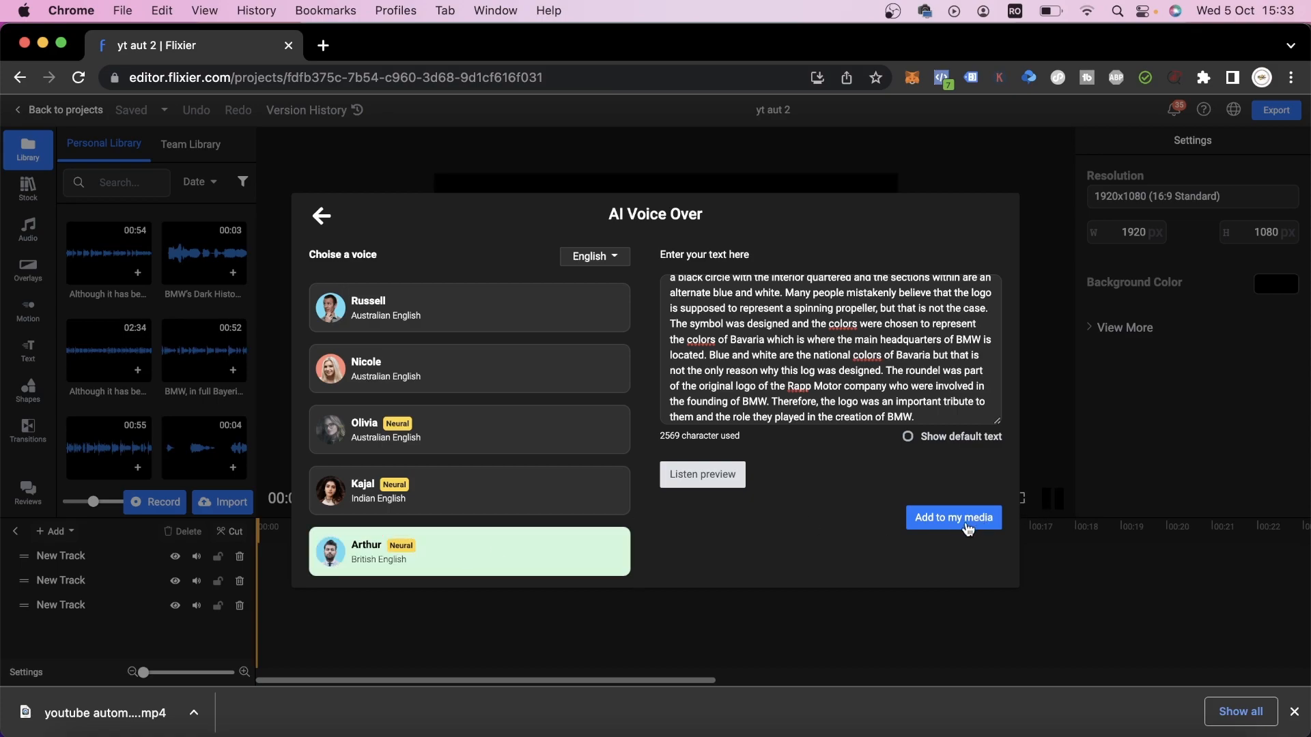
{"action": "left_click", "coordinate": [952, 518]}
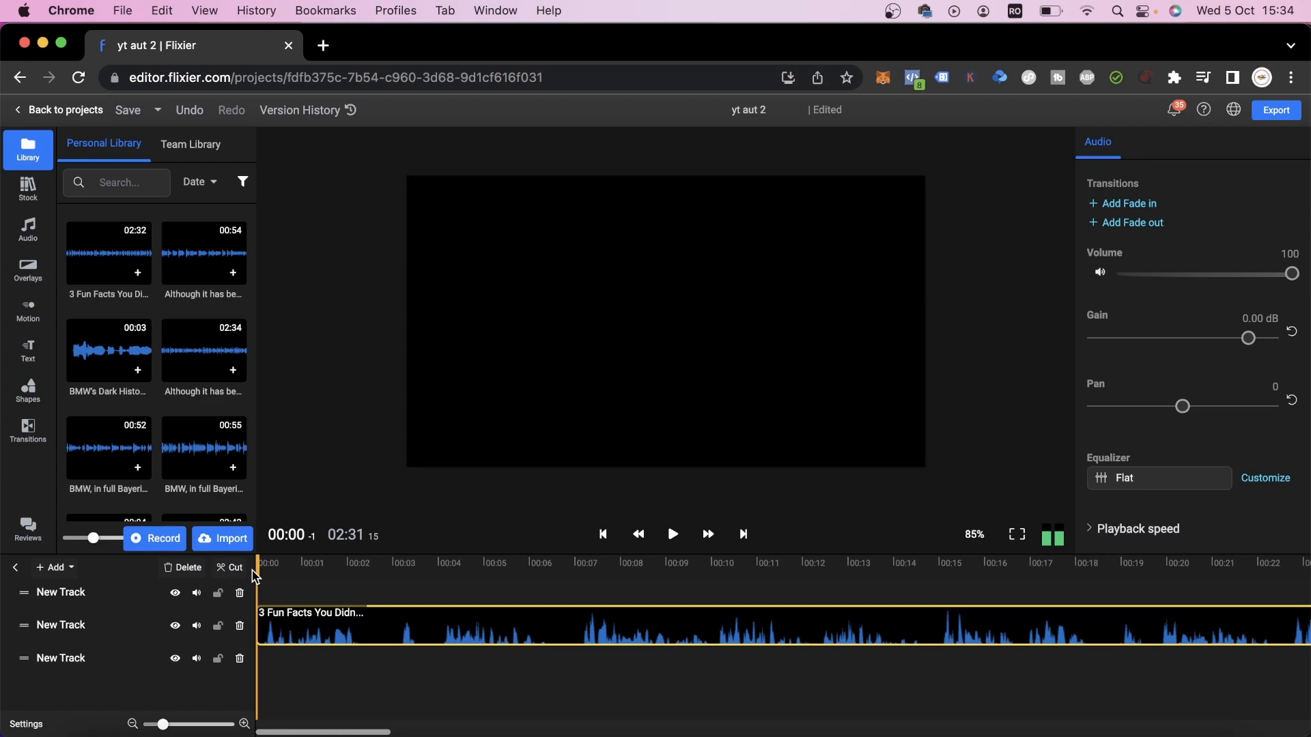
Step: Play the Arthur voiceover on track one to review its first seconds
{"action": "left_click", "coordinate": [672, 534]}
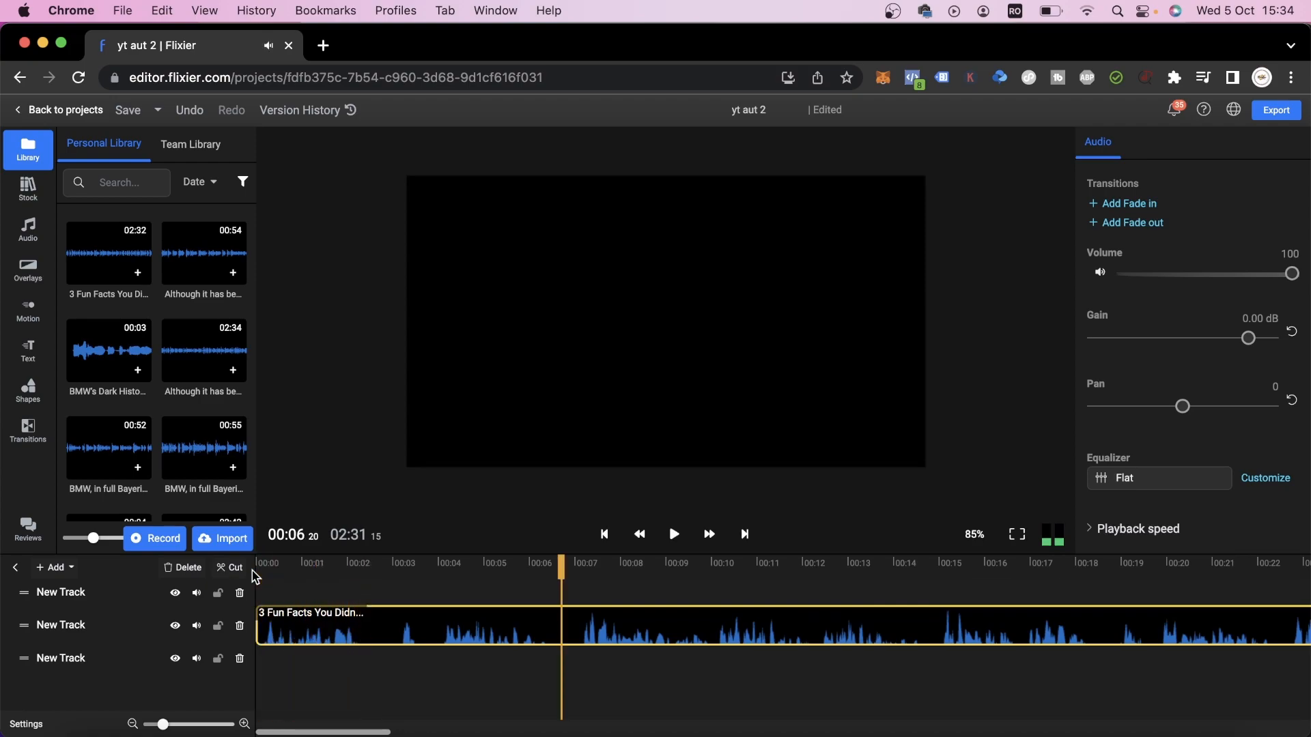
{"action": "mouse_move", "coordinate": [411, 617]}
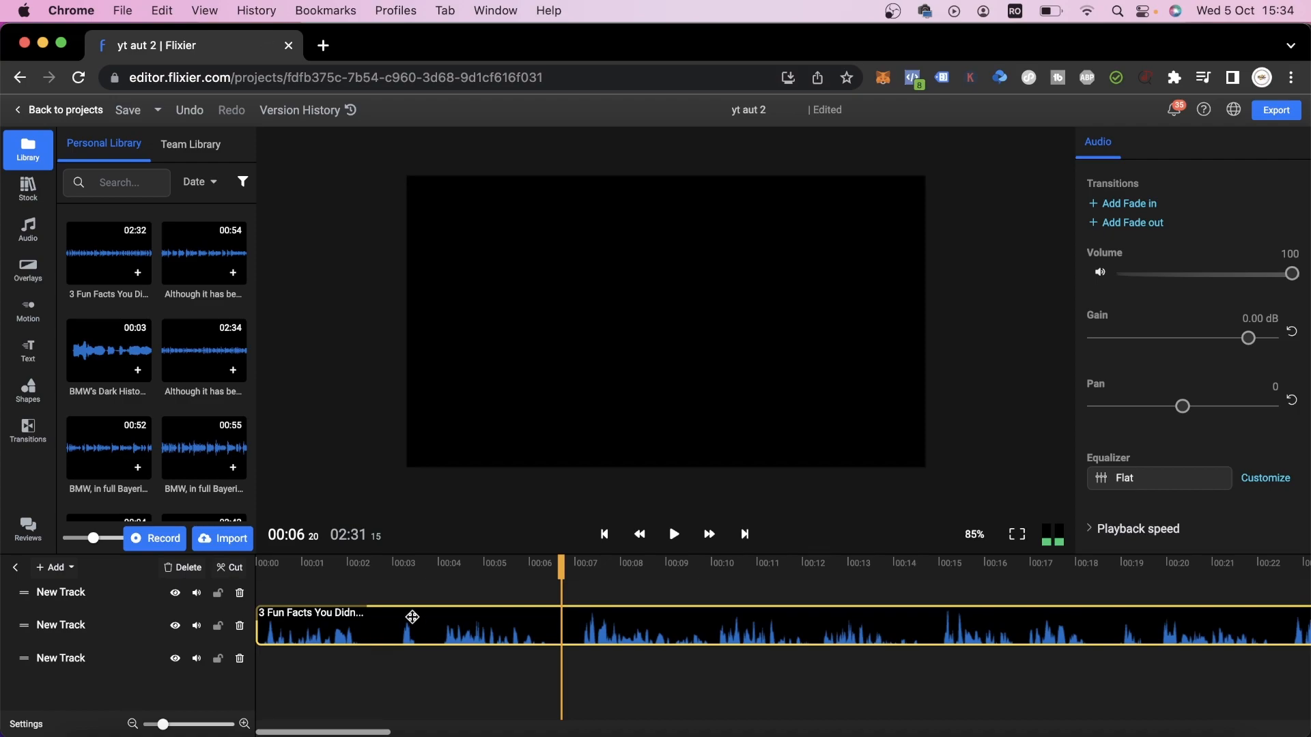
{"action": "mouse_move", "coordinate": [417, 611]}
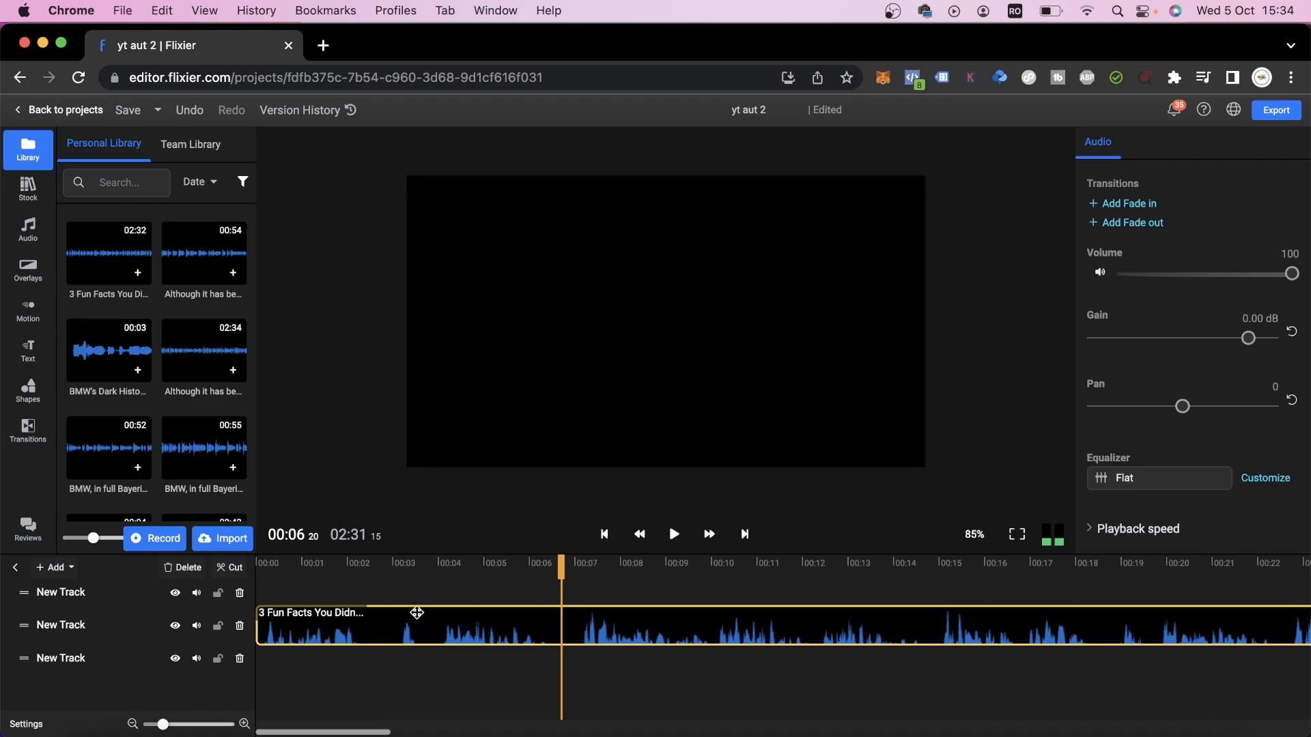
{"action": "mouse_move", "coordinate": [351, 372]}
{"action": "type", "text": "bmw"}
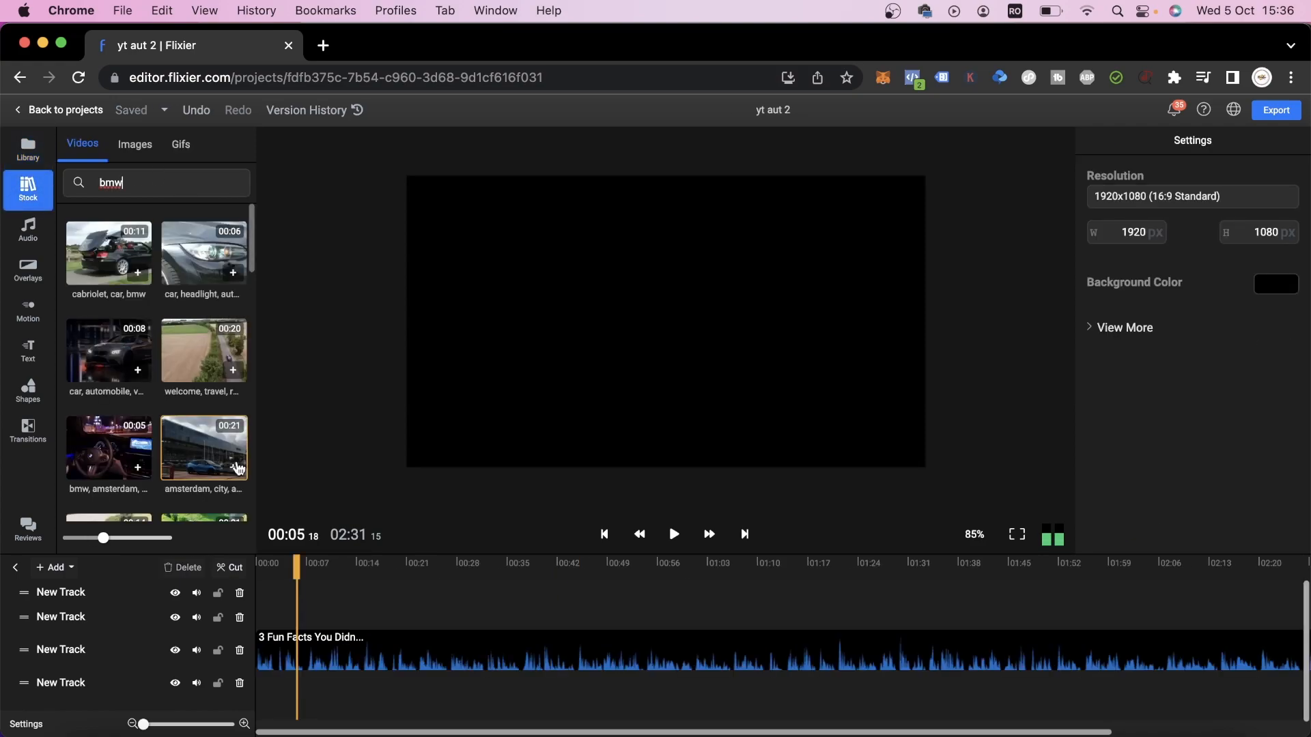
{"action": "mouse_move", "coordinate": [64, 244]}
{"action": "type", "text": "aircraft"}
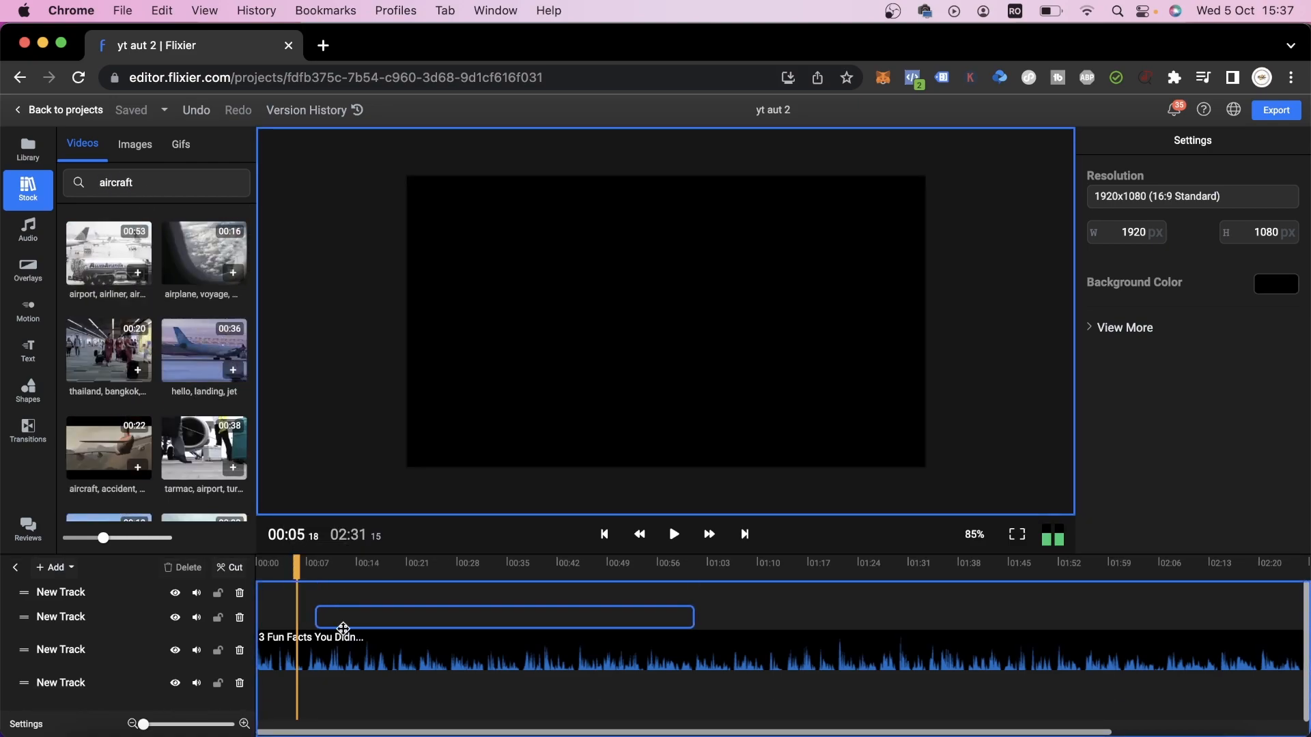
Step: Add the 'aircraft' stock airport airliner clip to a track above the voiceover
{"action": "left_click", "coordinate": [137, 273]}
{"action": "type", "text": "bmw"}
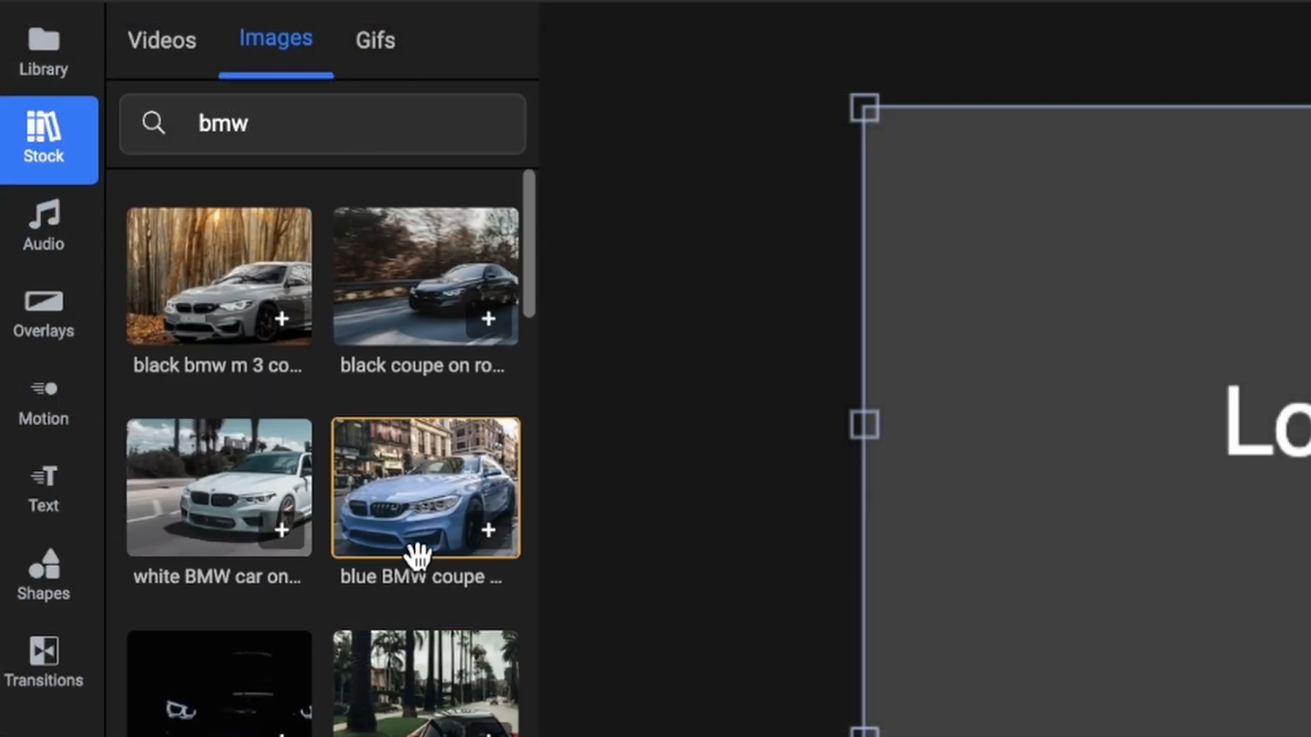
Step: Place the 'bmw' stock grille image at the timeline start before the airliner clip and preview it
{"action": "scroll", "scroll_direction": "down", "scroll_amount": 3}
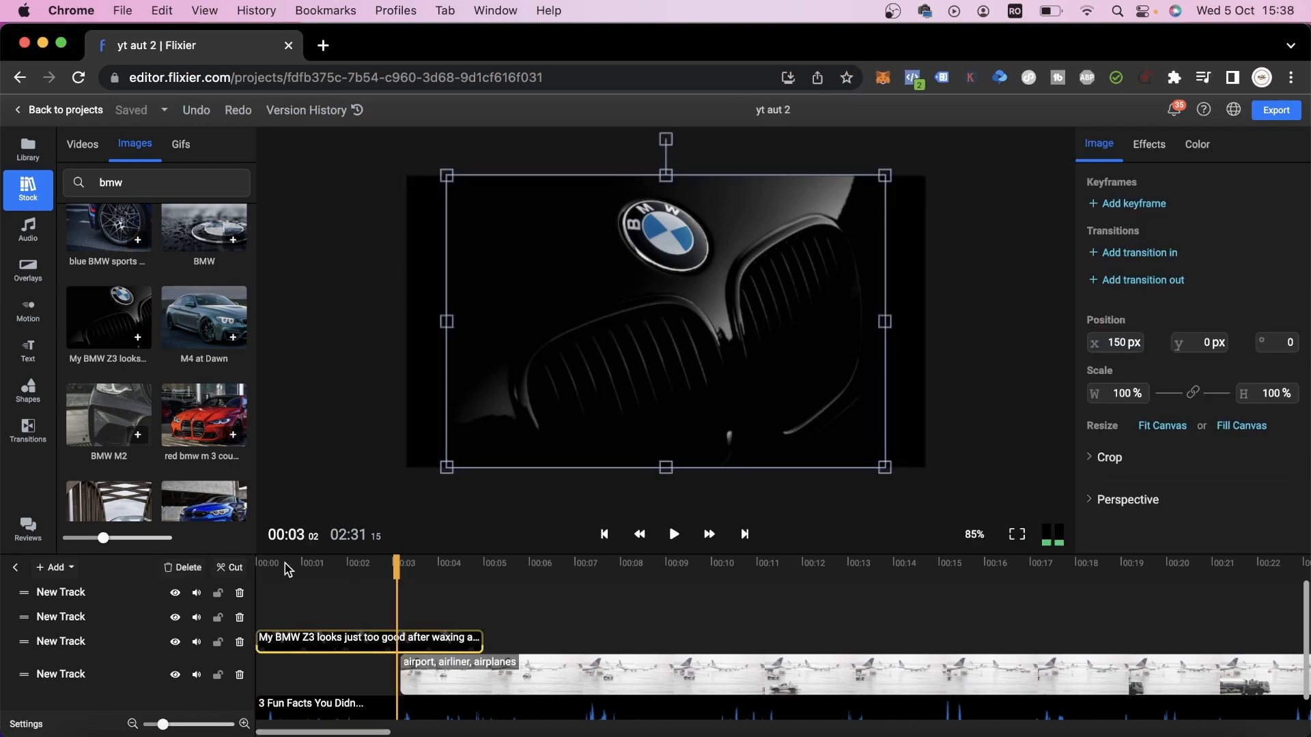
{"action": "mouse_move", "coordinate": [456, 628]}
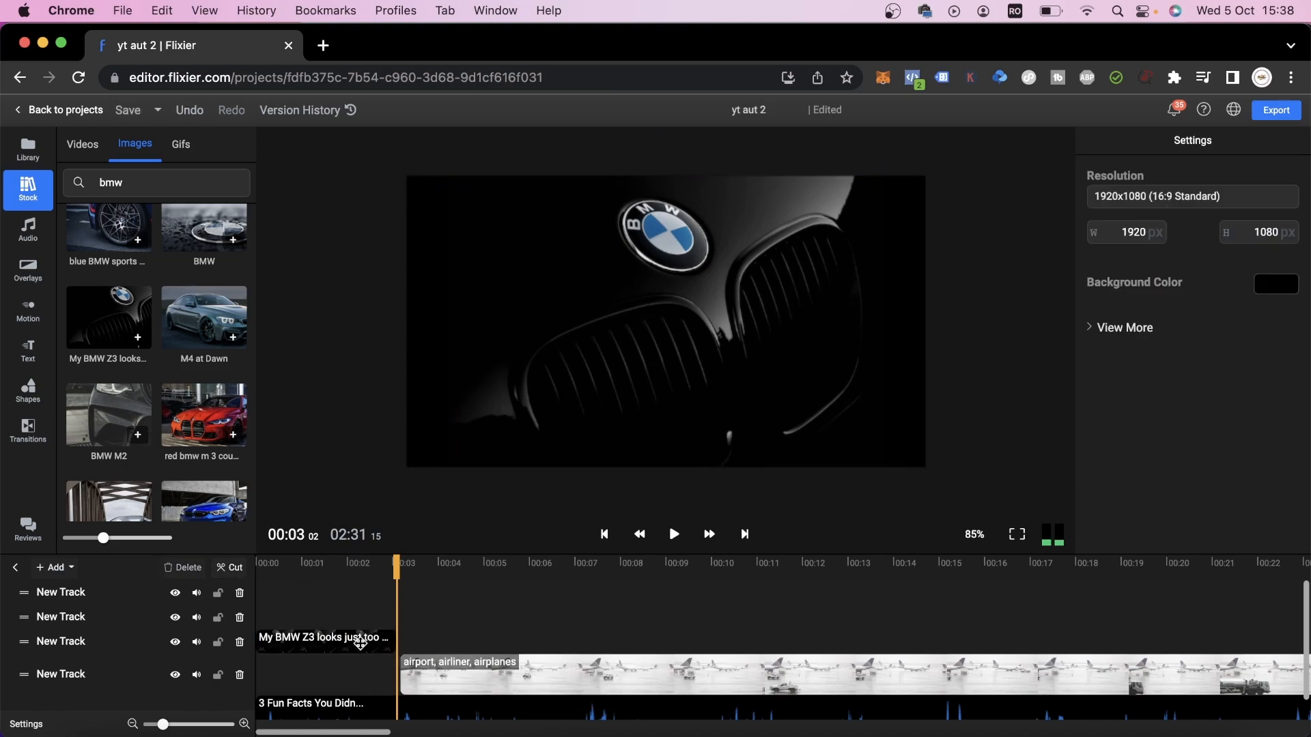
{"action": "left_click", "coordinate": [673, 534]}
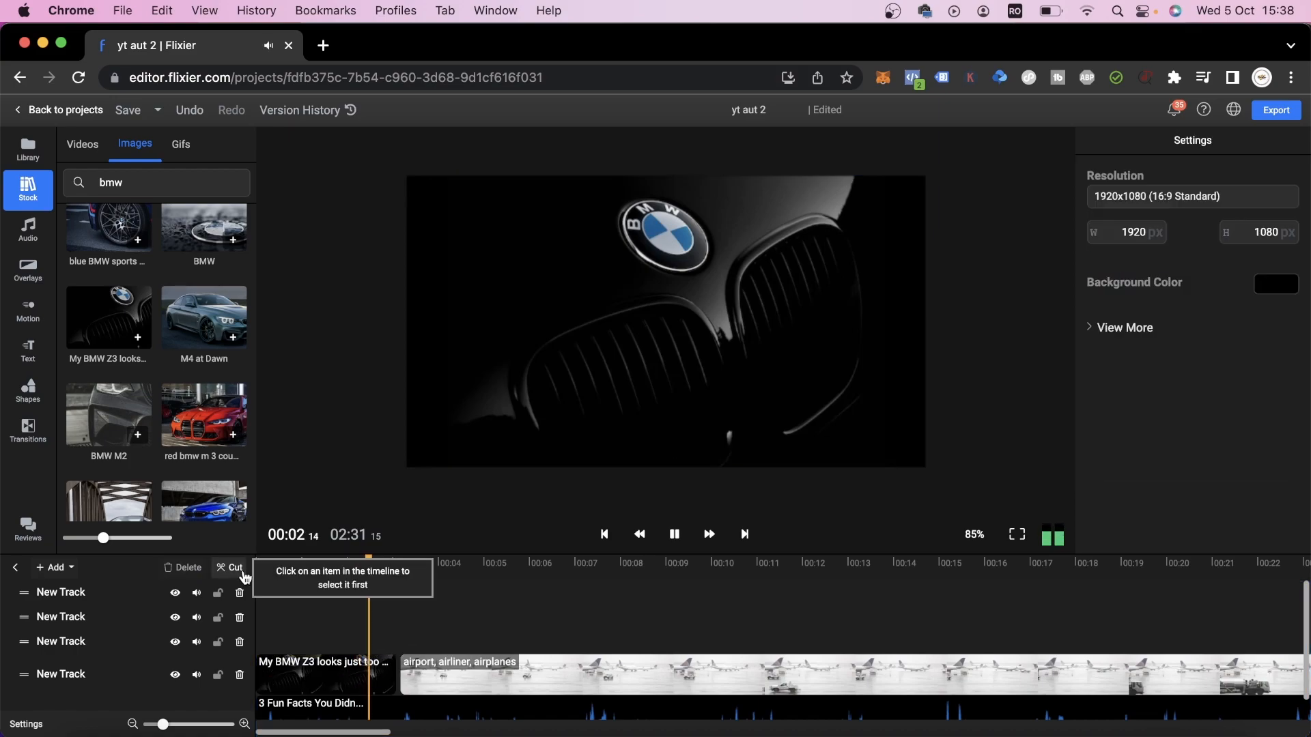
Step: Apply a Blur In transition to the start of the airliner clip and preview it
{"action": "left_click", "coordinate": [27, 426]}
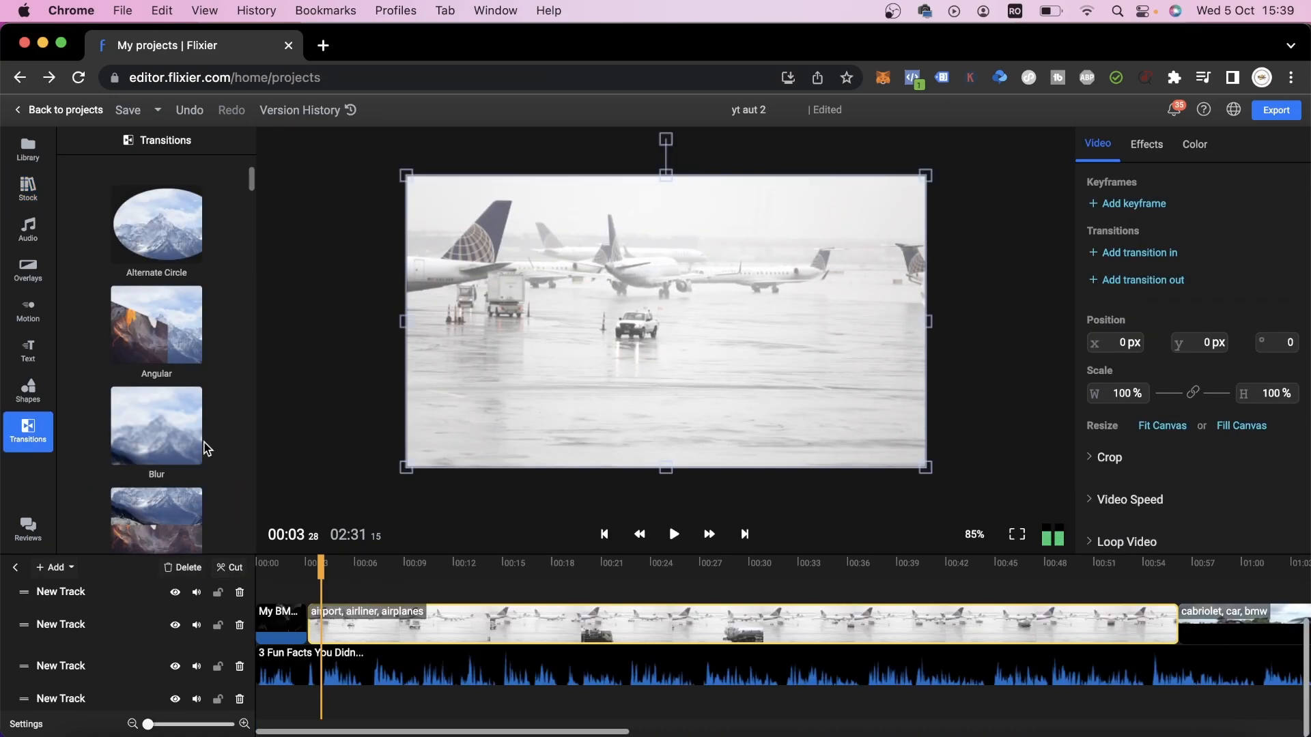
{"action": "left_click", "coordinate": [331, 623]}
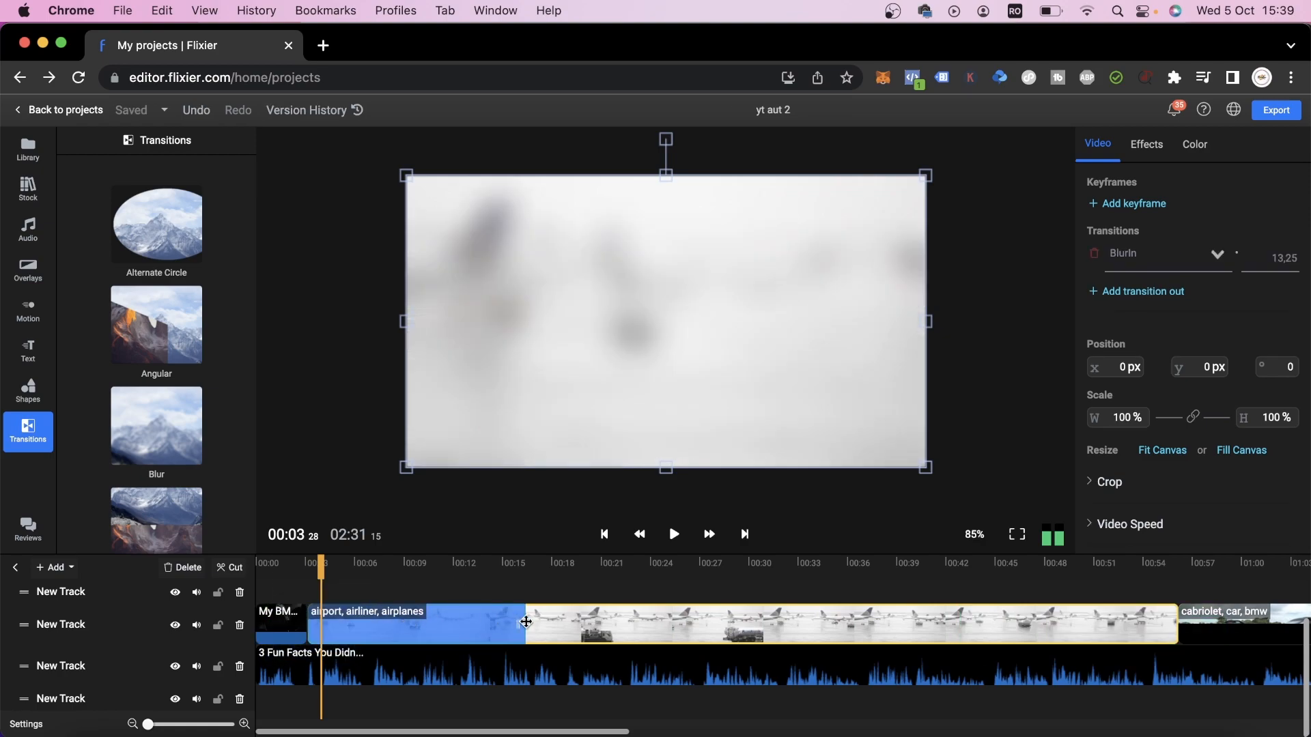
{"action": "left_click", "coordinate": [673, 534]}
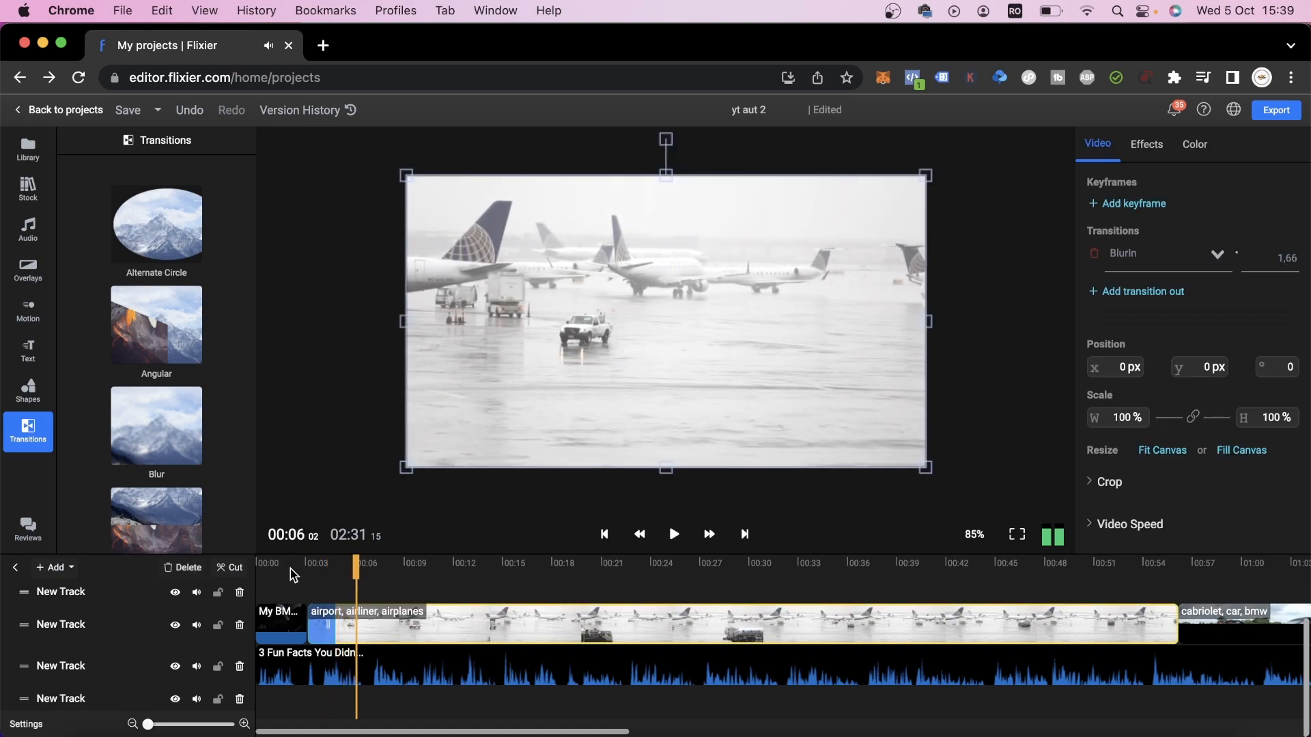
{"action": "left_click", "coordinate": [27, 226]}
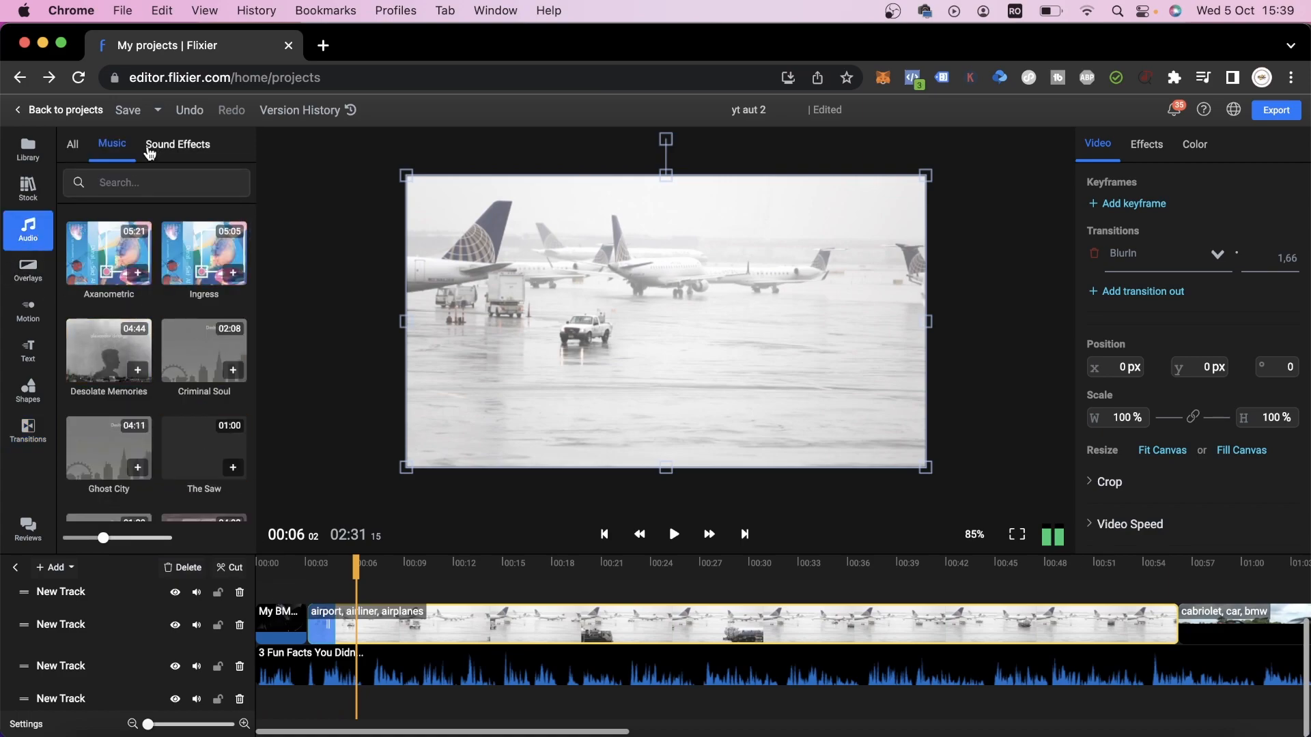
Step: Put the Ingress music on the bottom track at volume 5 beneath the voiceover and preview
{"action": "scroll", "scroll_direction": "down", "scroll_amount": 3}
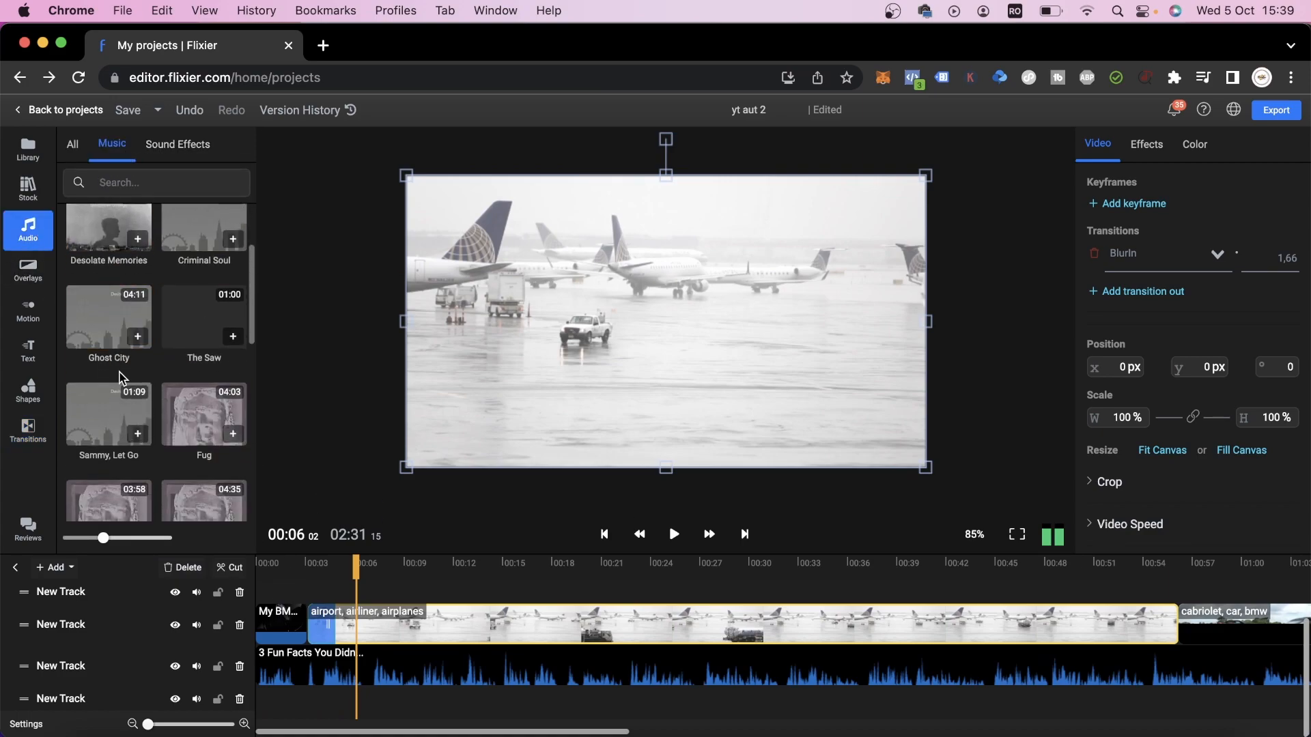
{"action": "scroll", "scroll_direction": "down", "scroll_amount": 3}
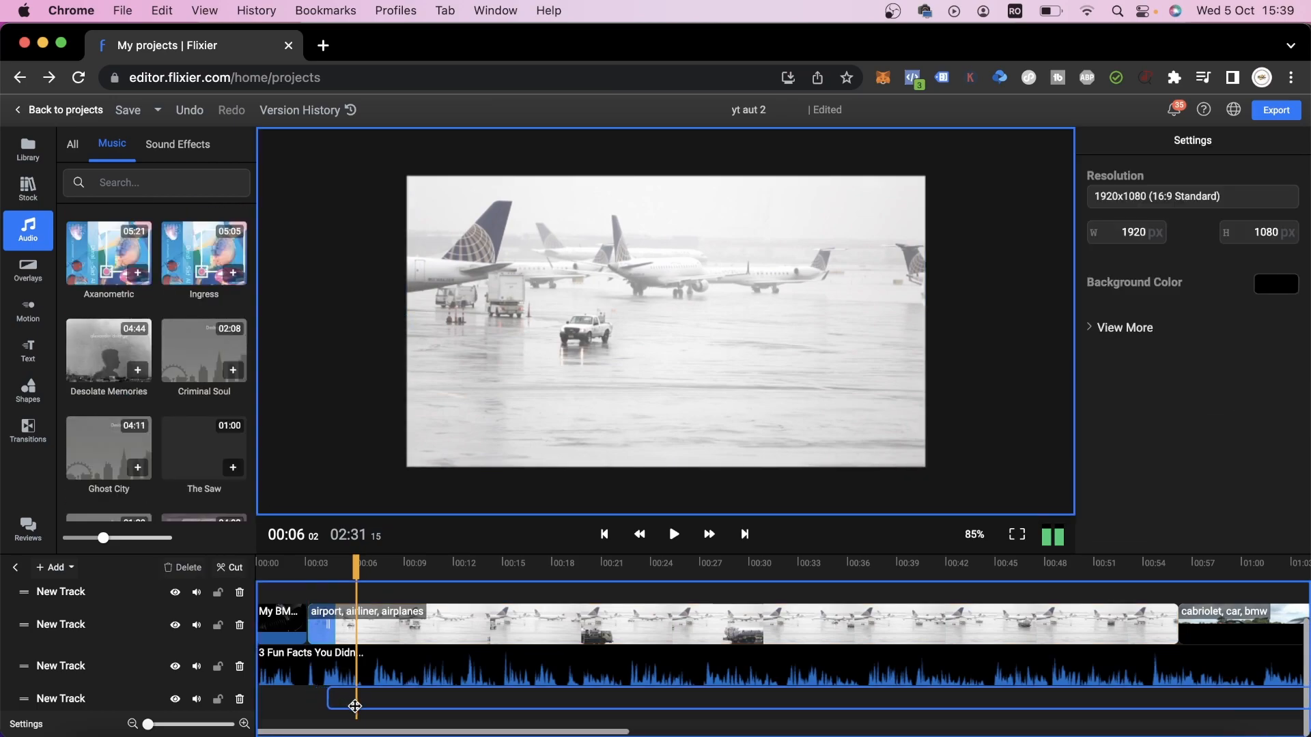
{"action": "left_click", "coordinate": [232, 274]}
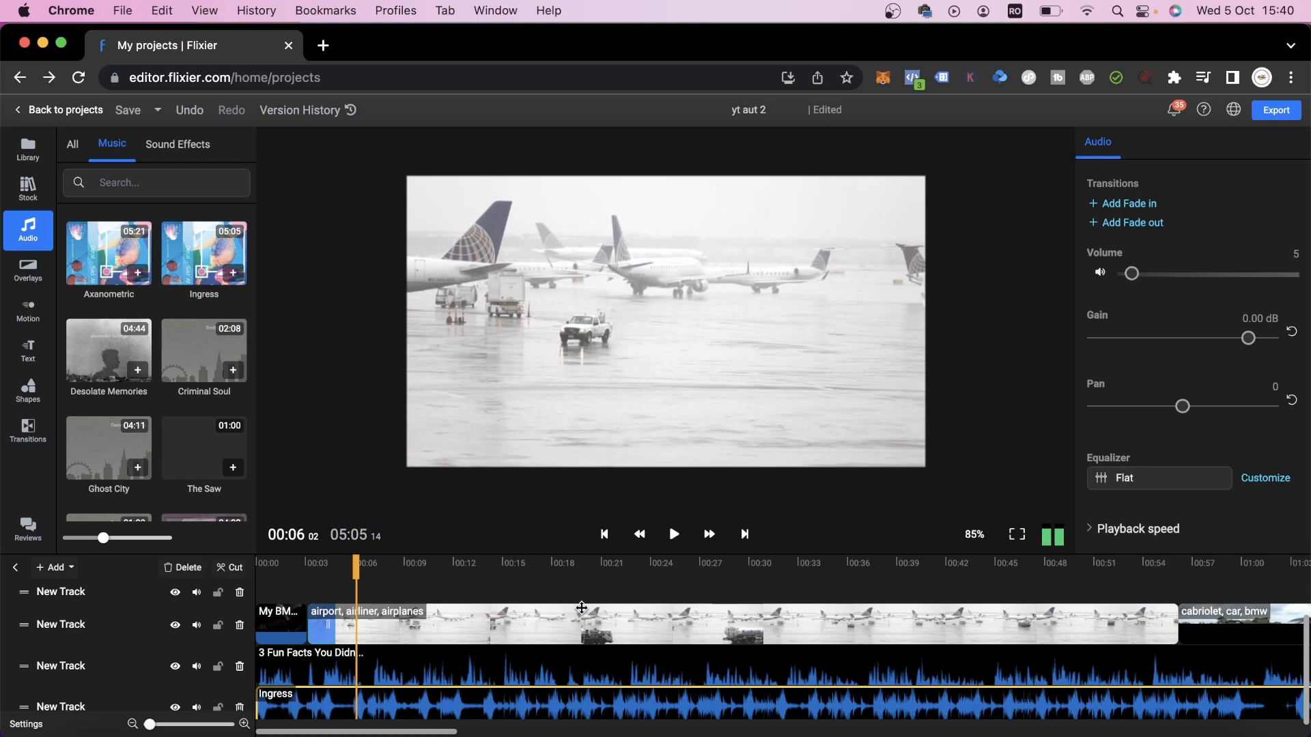
{"action": "left_click", "coordinate": [673, 534]}
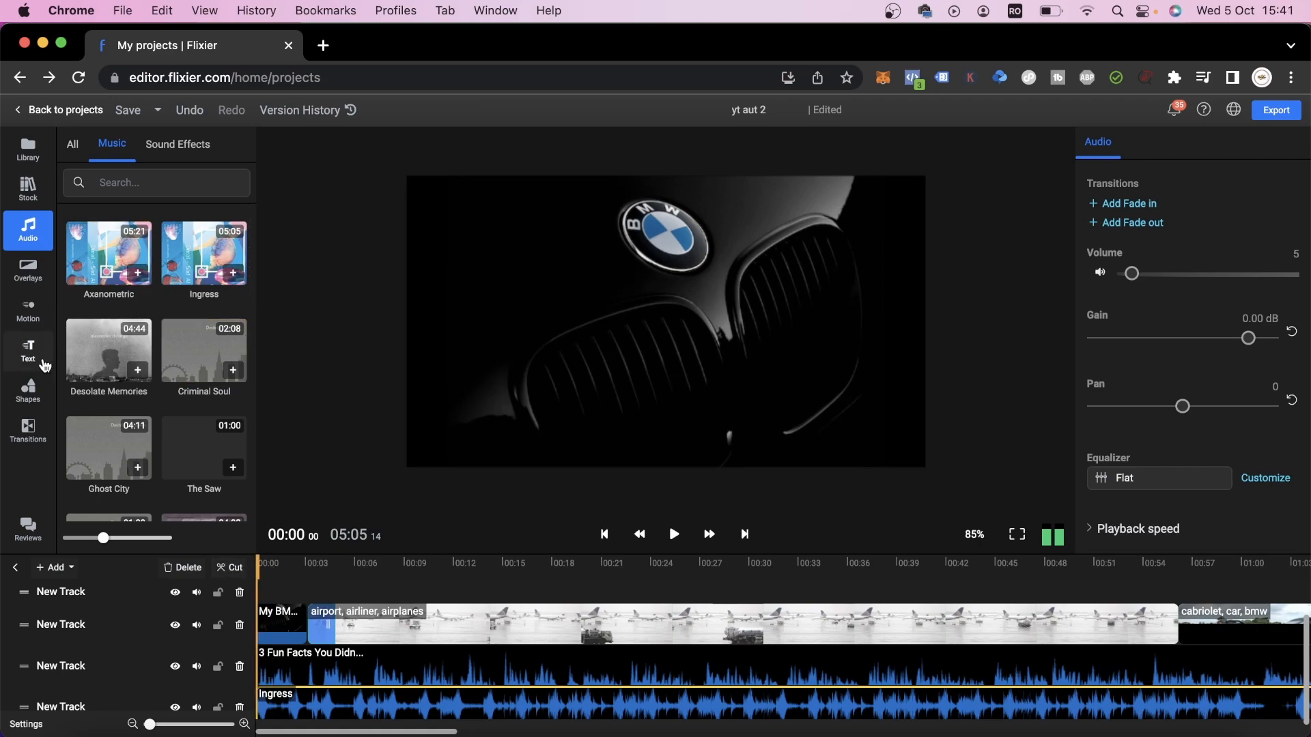
Step: Add a Title Style intro reading '3 Fun Facts You Didn't Know' over 'About BMW'
{"action": "left_click", "coordinate": [28, 349]}
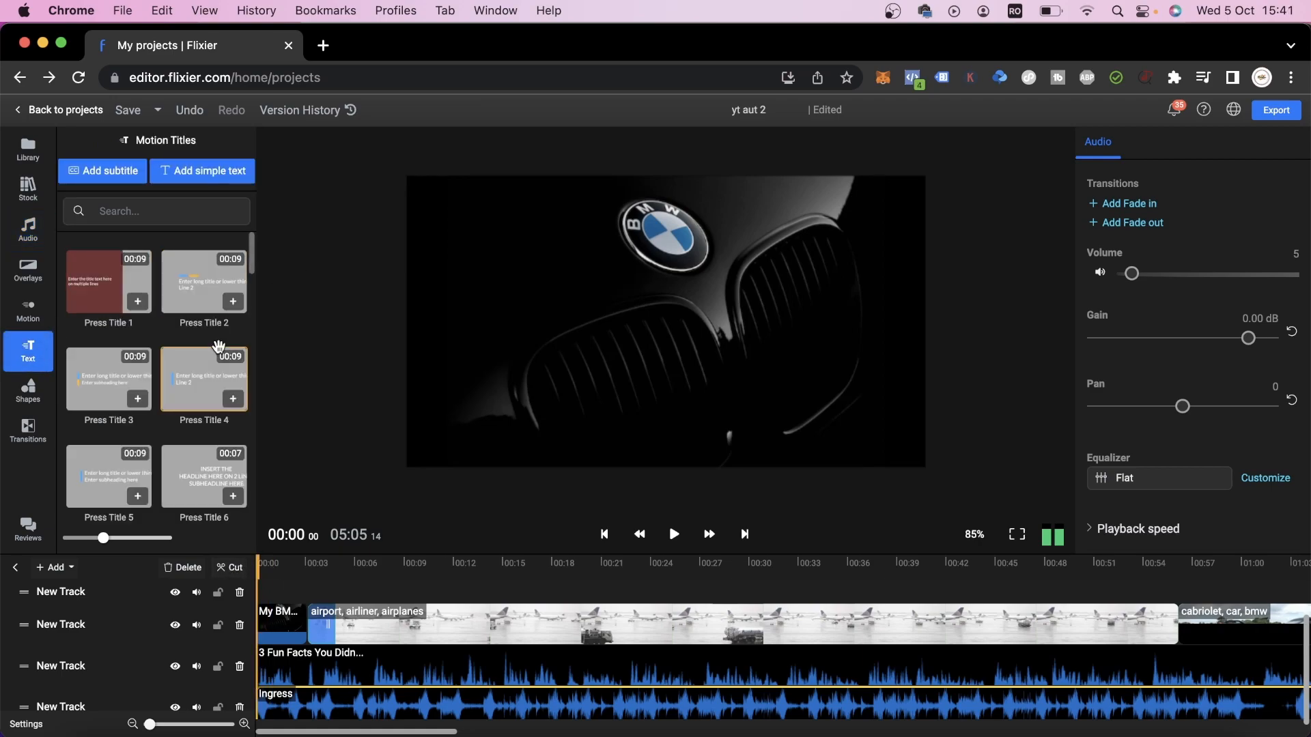
{"action": "scroll", "scroll_direction": "down", "scroll_amount": 3}
{"action": "type", "text": "About BMW"}
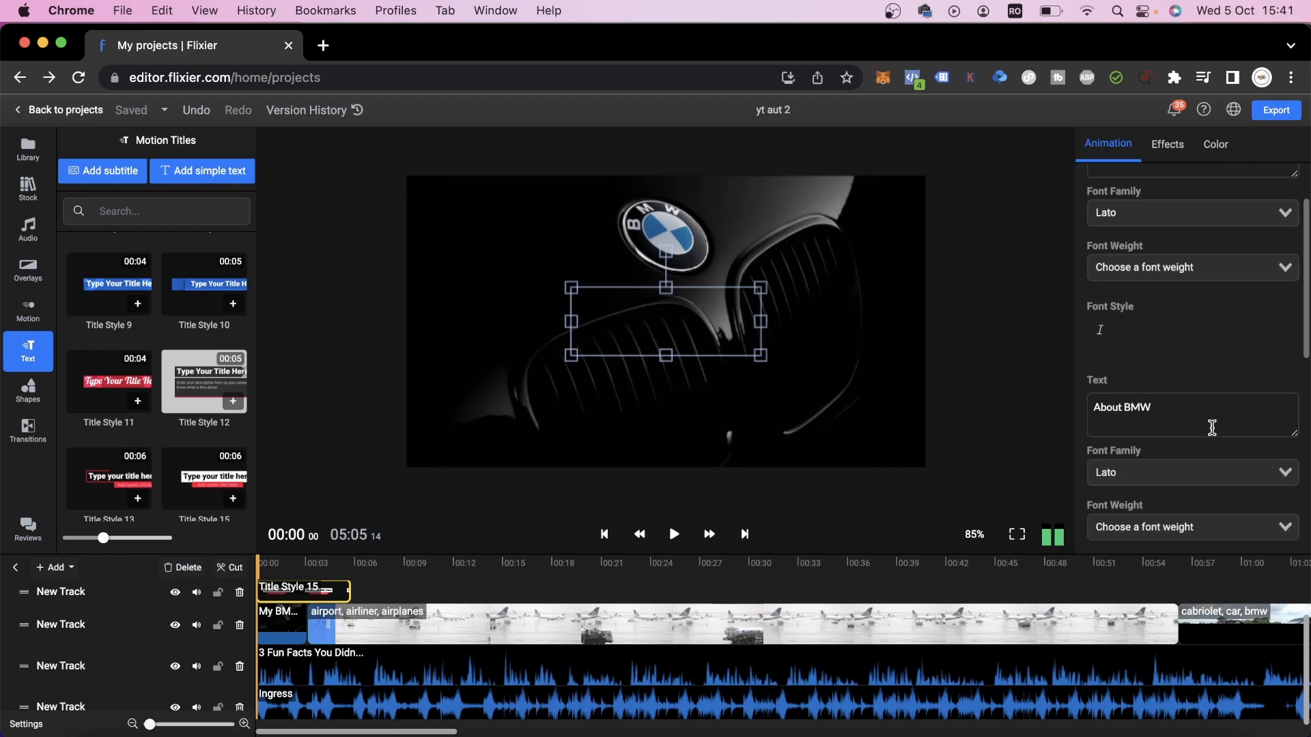
{"action": "scroll", "scroll_direction": "down", "scroll_amount": 3}
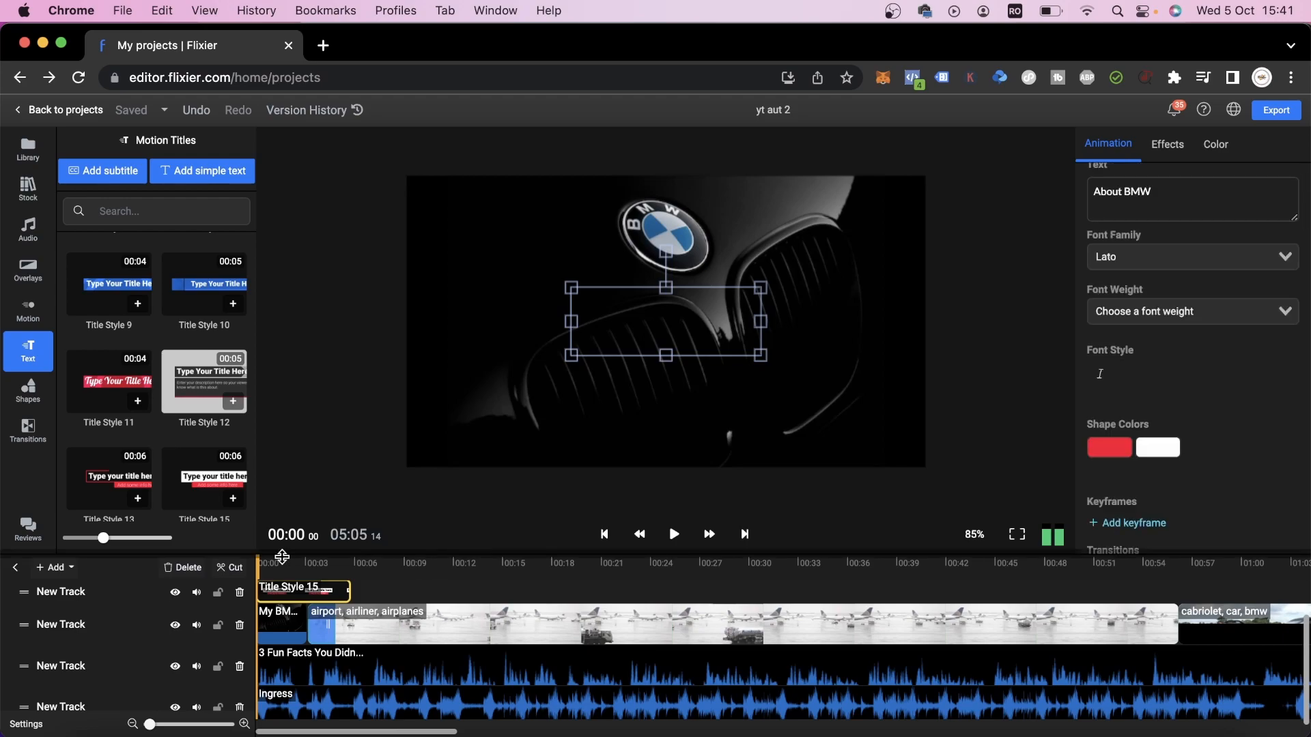
Step: Preview the intro title from the start twice, stopping after each check
{"action": "left_click", "coordinate": [673, 534]}
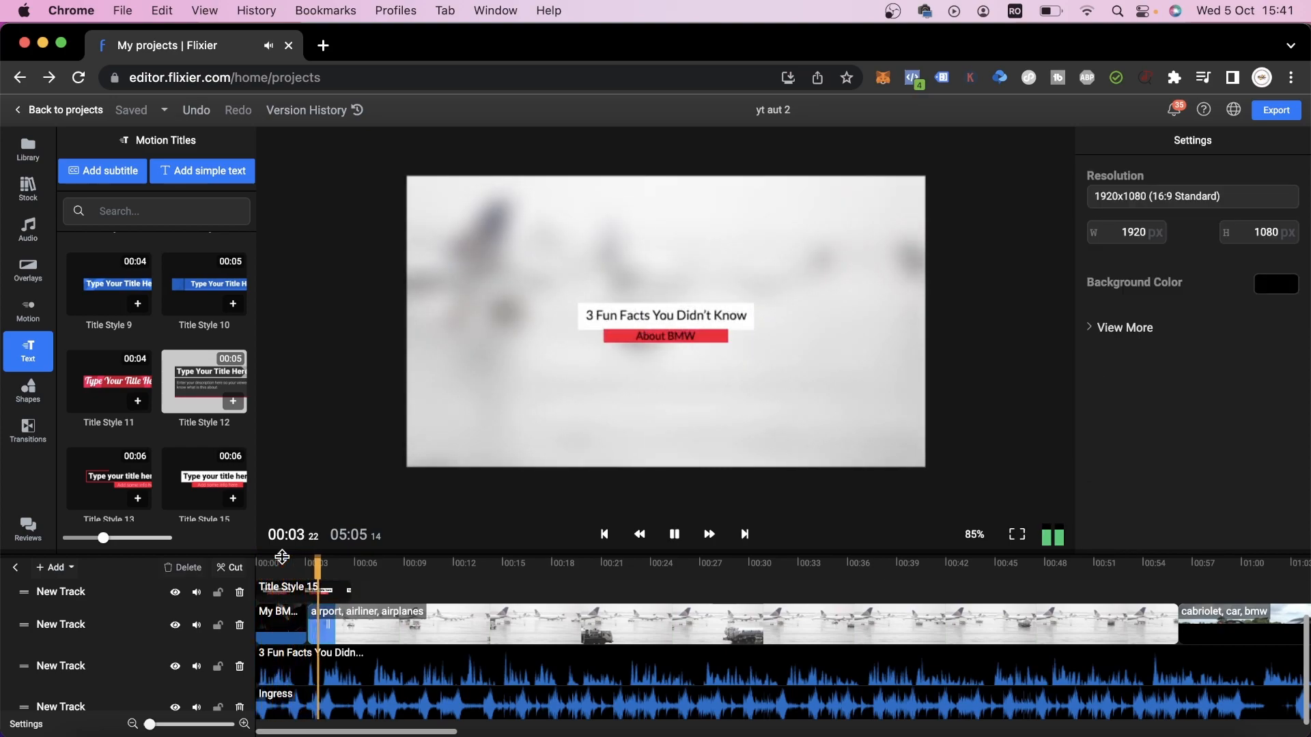
{"action": "left_click", "coordinate": [292, 586]}
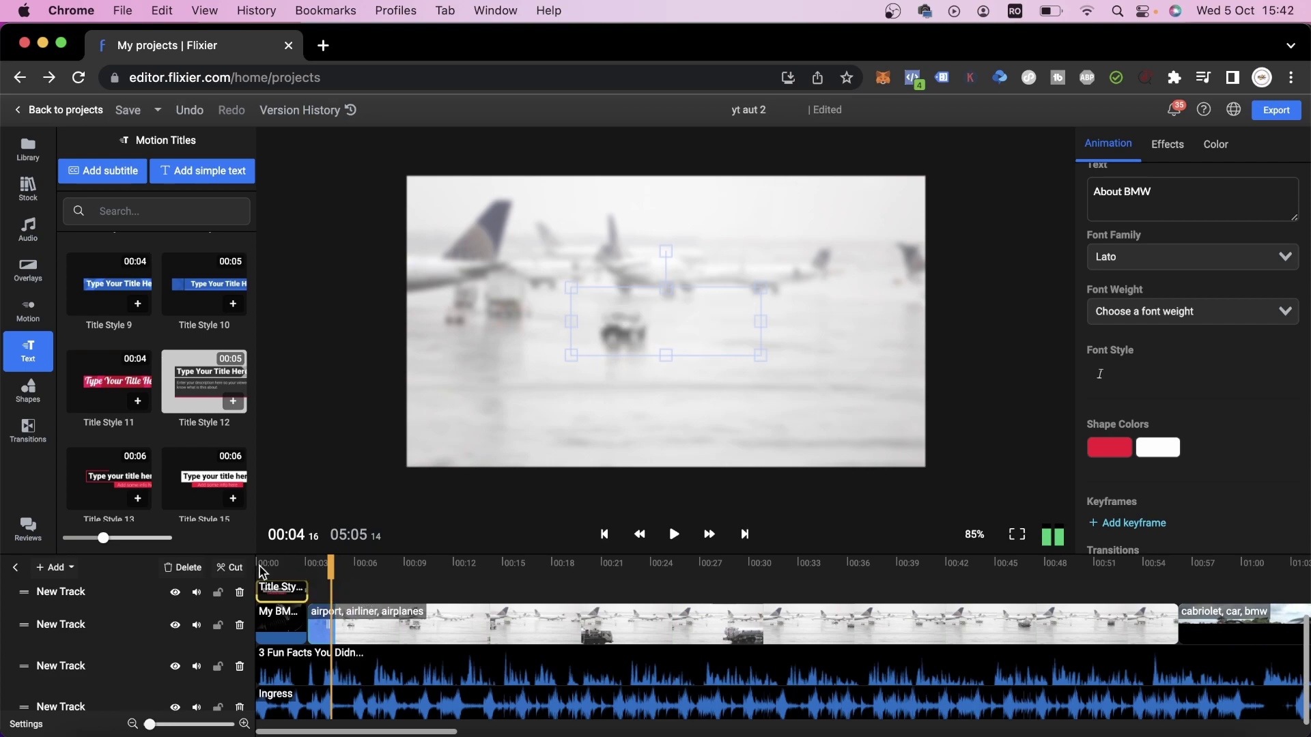
{"action": "left_click", "coordinate": [673, 534]}
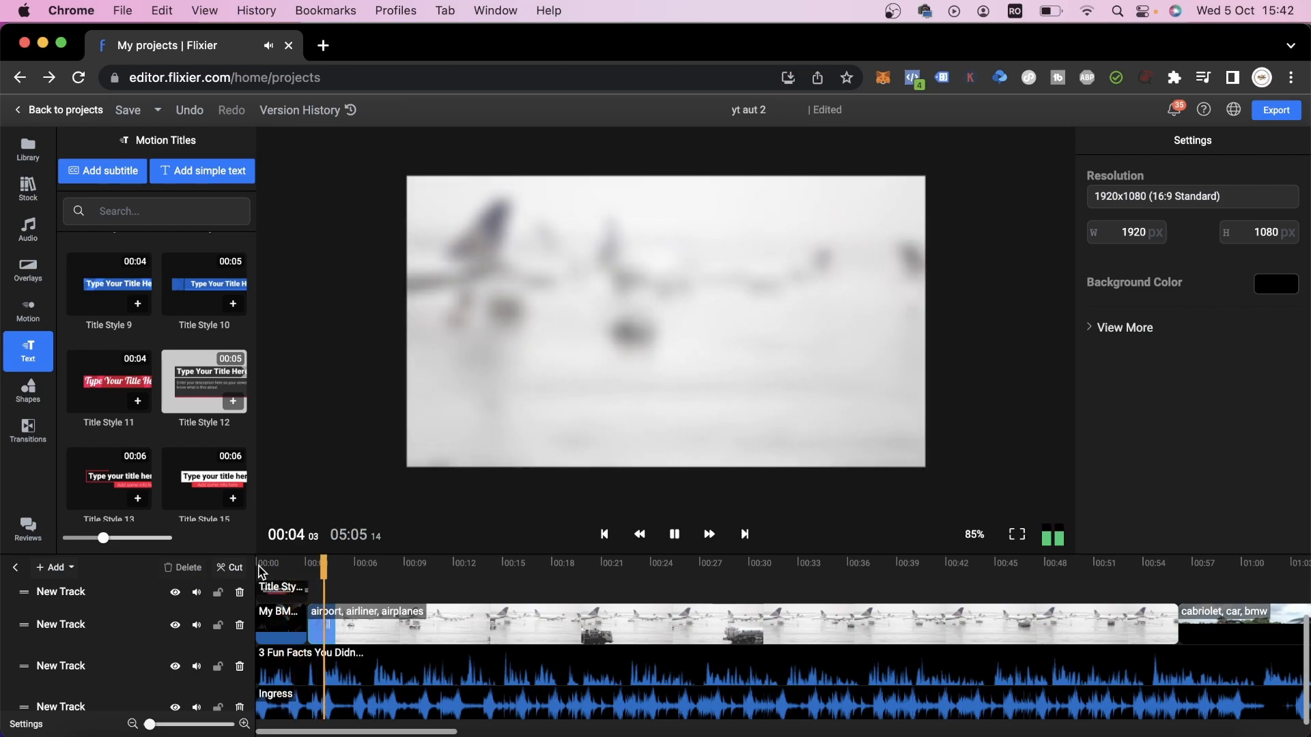
{"action": "left_click", "coordinate": [282, 588]}
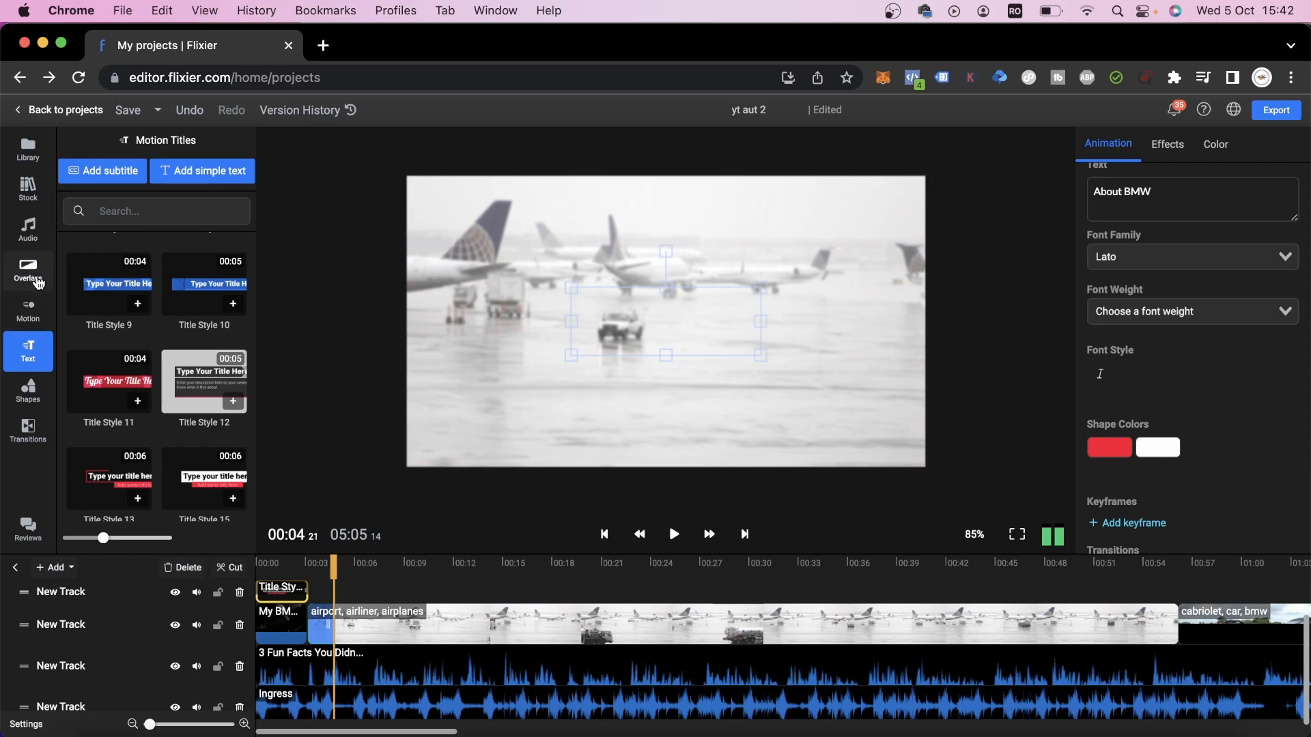
Step: Place a YT Subscribe motion badge on a new track at about 00:06
{"action": "left_click", "coordinate": [28, 310]}
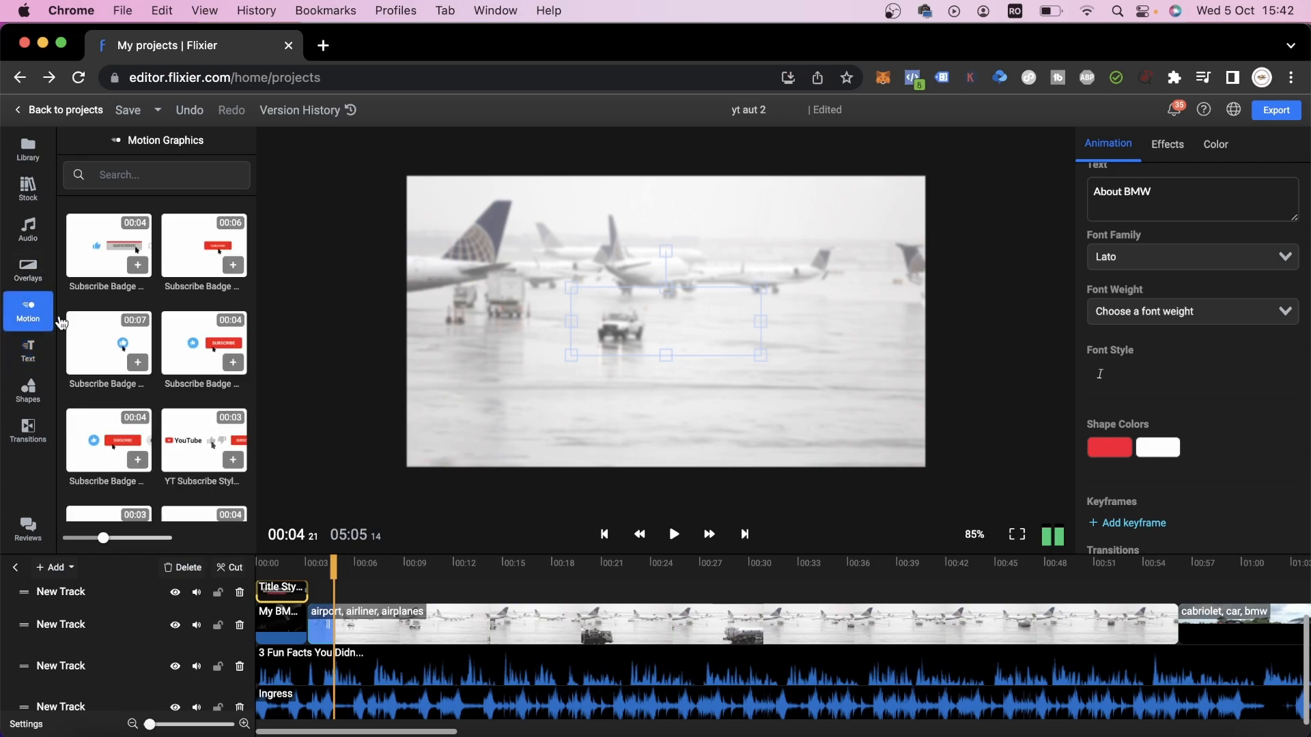
{"action": "scroll", "scroll_direction": "down", "scroll_amount": 3}
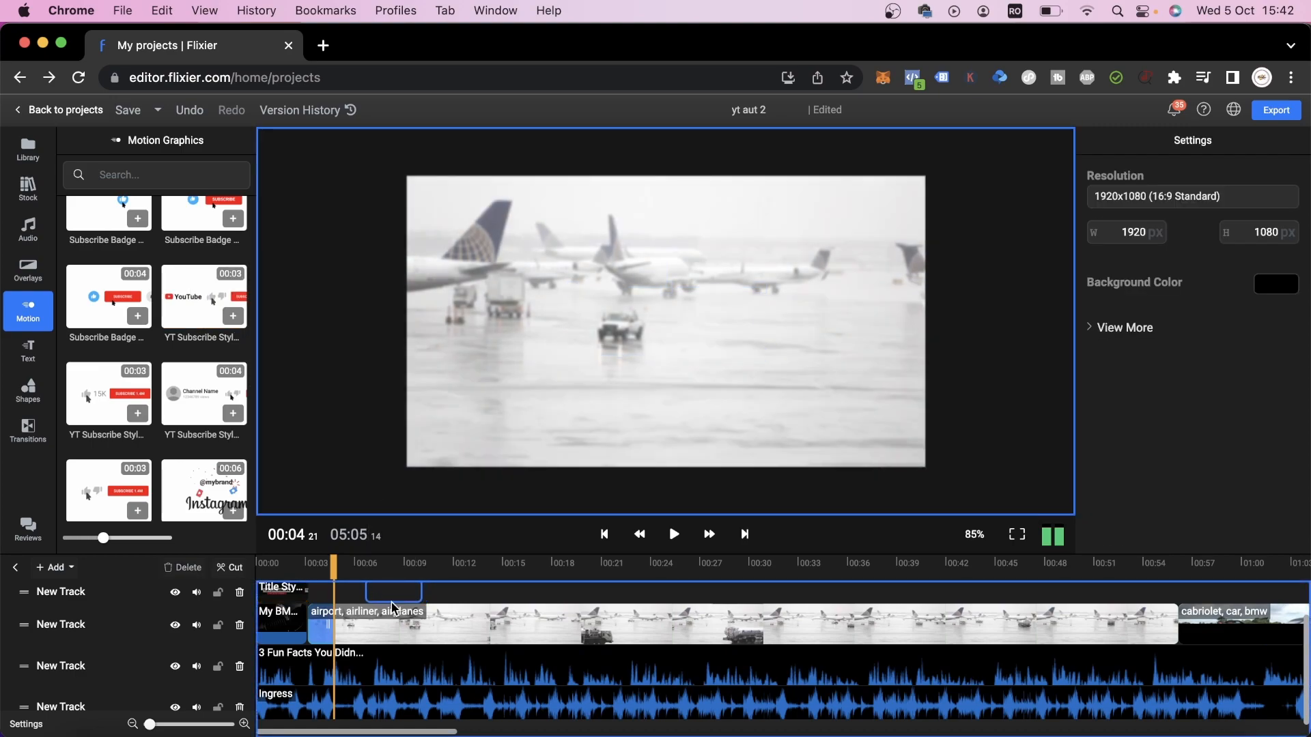
{"action": "left_click", "coordinate": [673, 534]}
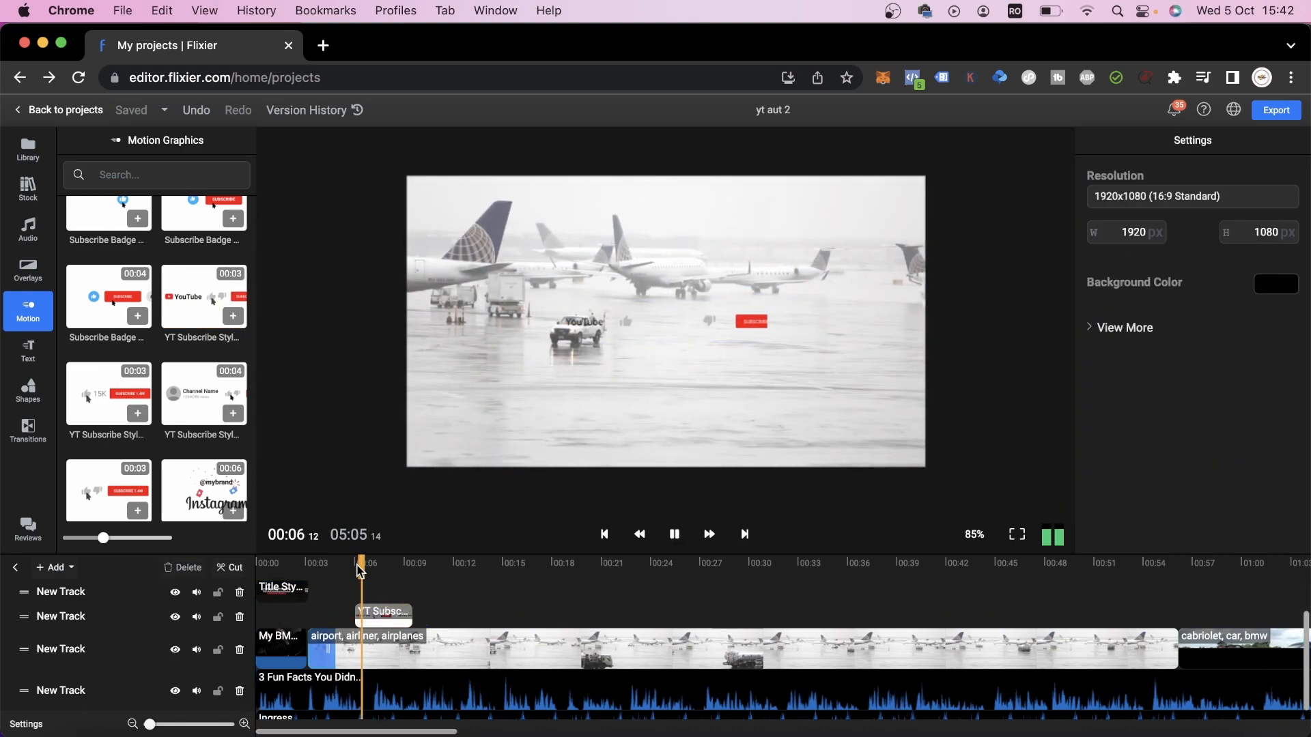